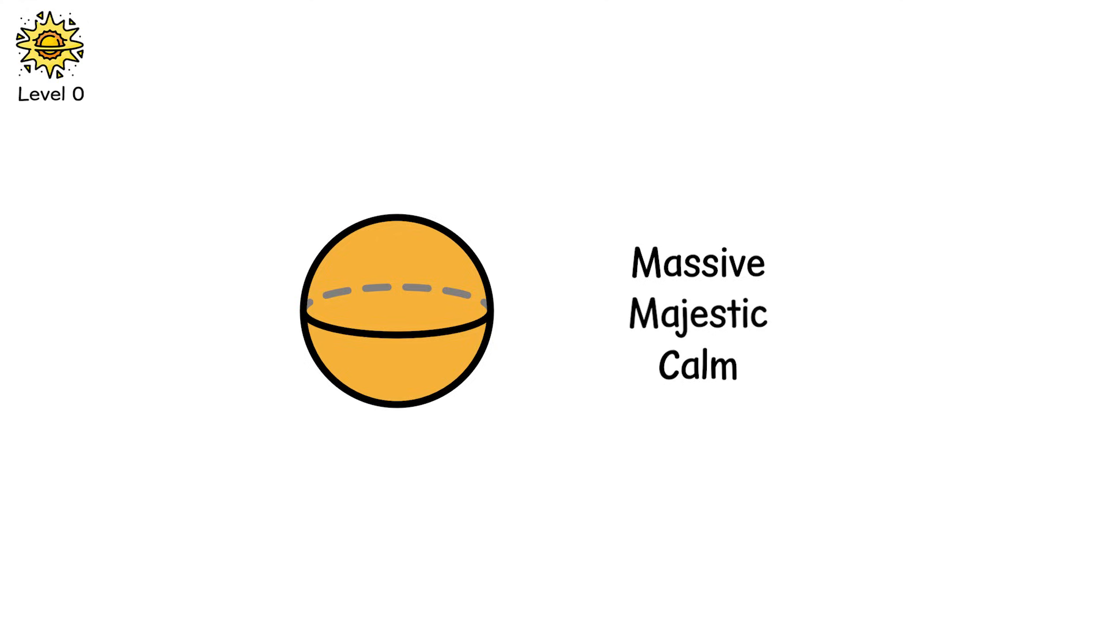
click(399, 314)
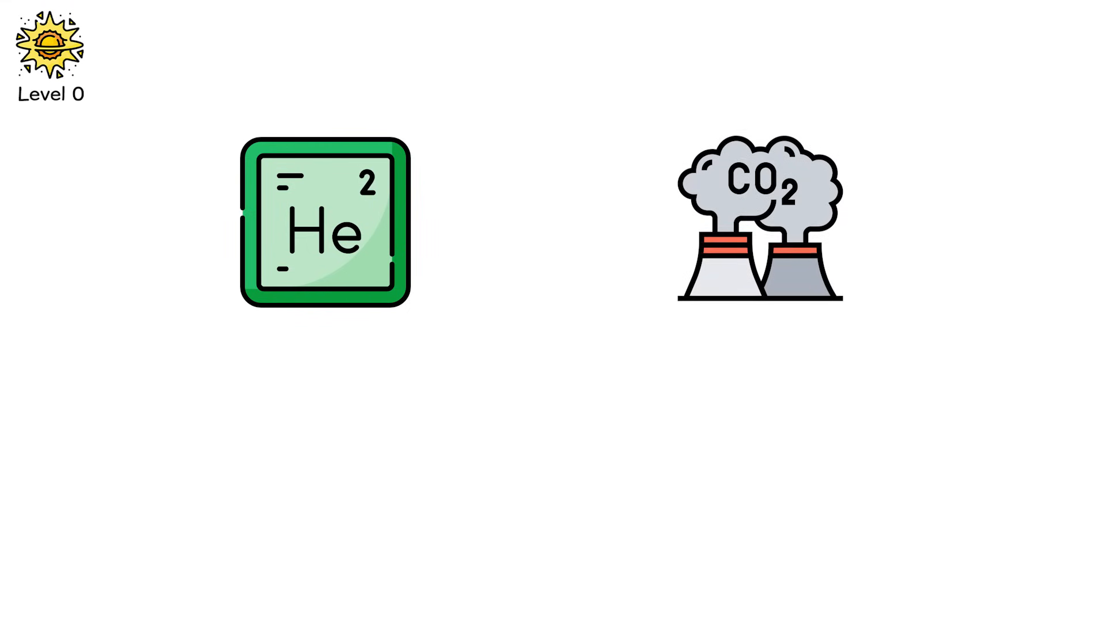
click(760, 219)
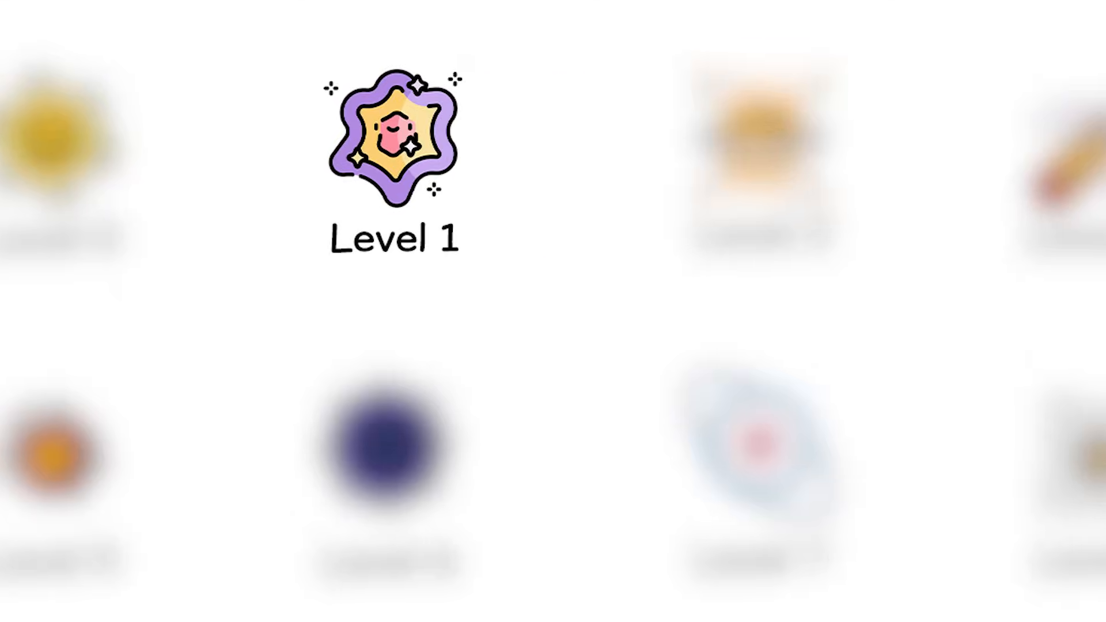
click(393, 138)
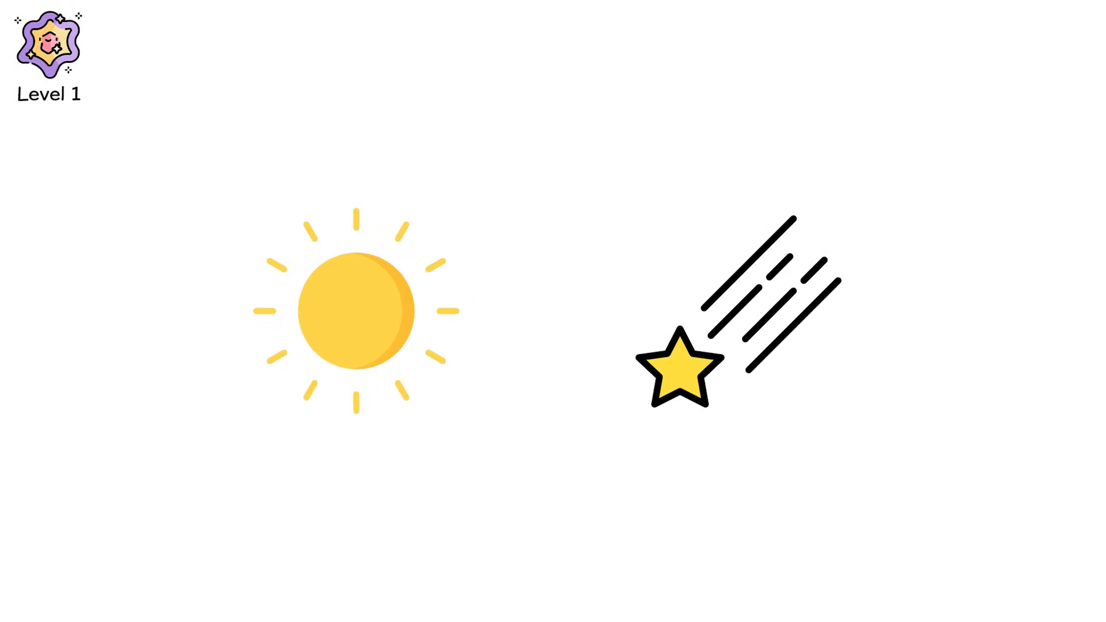
click(677, 370)
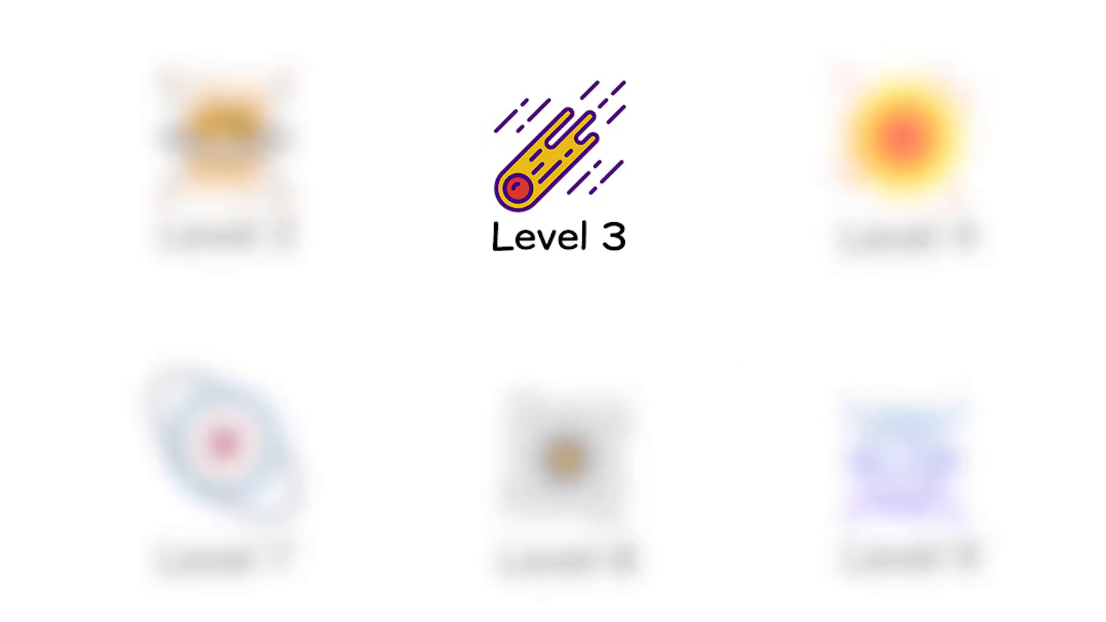
click(558, 163)
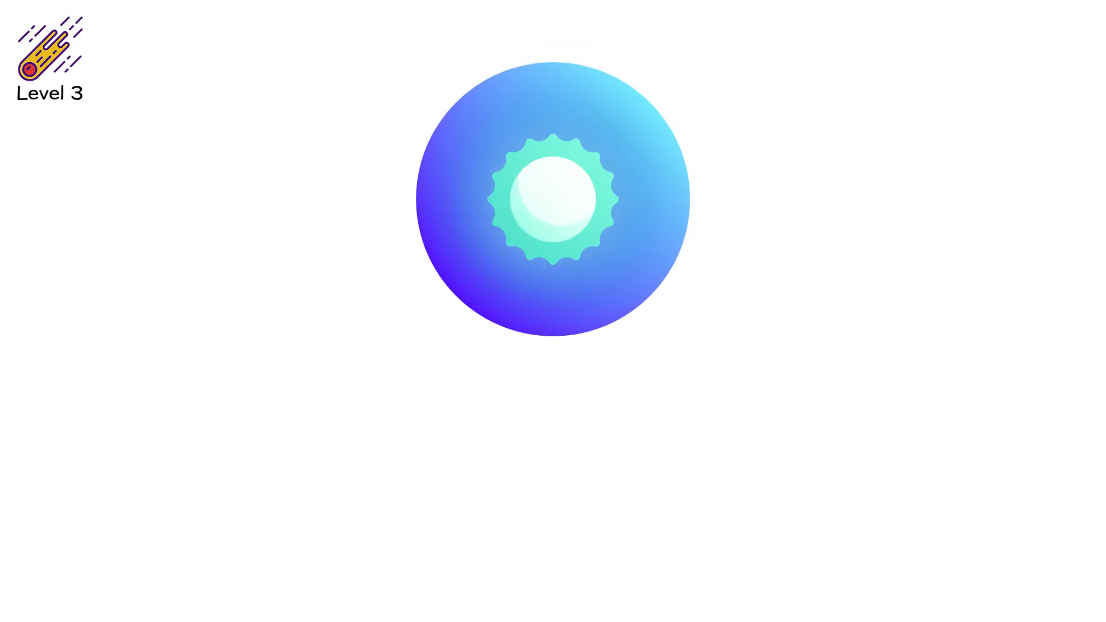
mouse_move(318, 408)
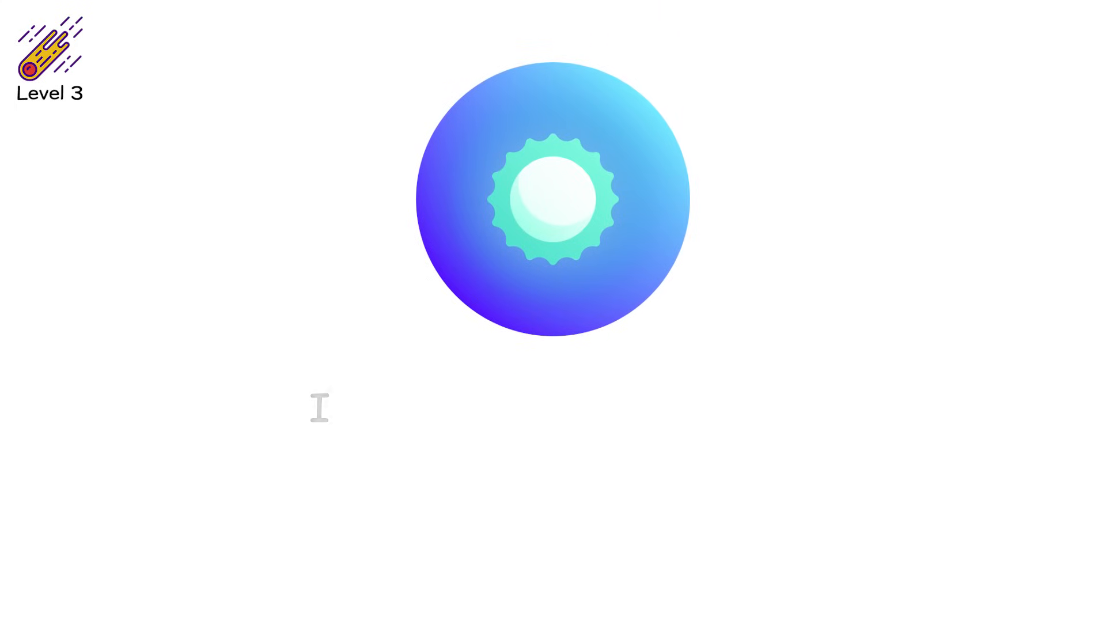
text(It siphons gas like a parasi)
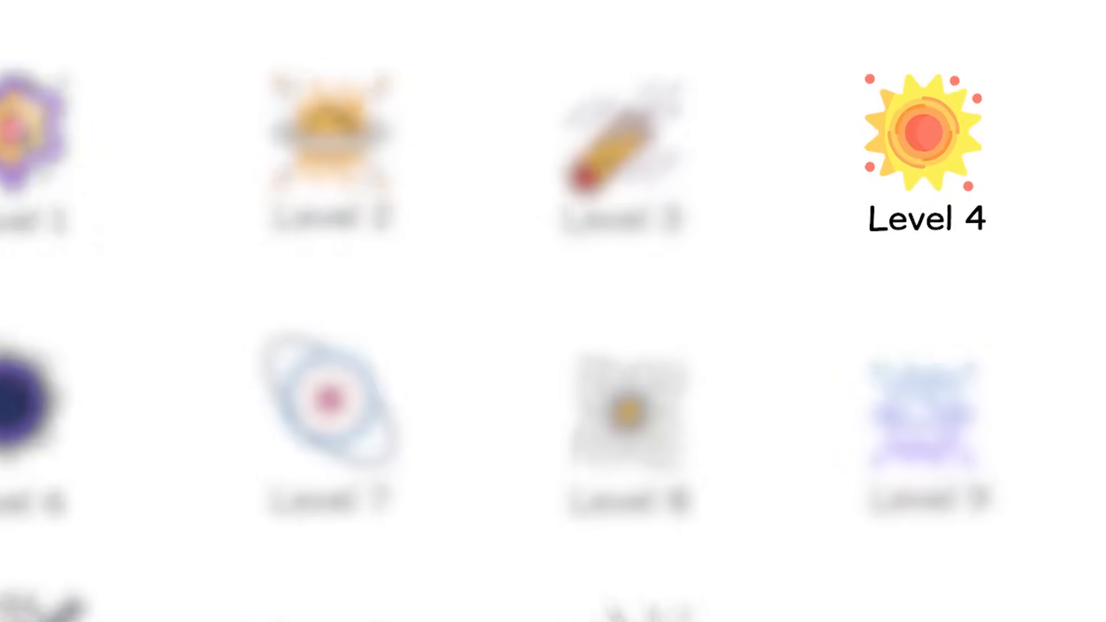
click(926, 140)
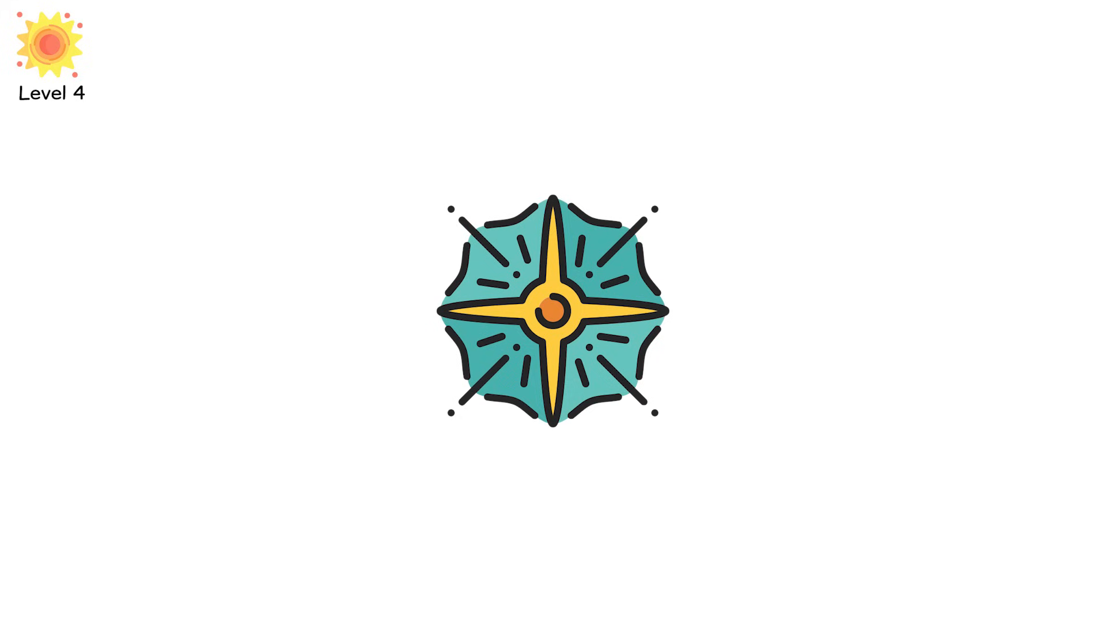
text(Ten sometime)
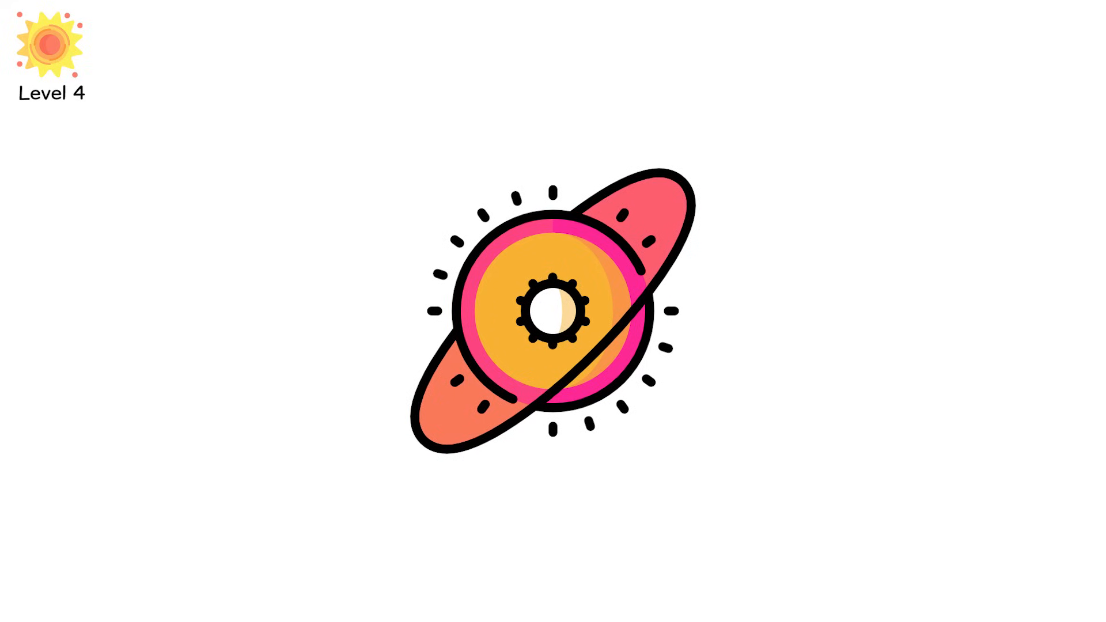
click(553, 308)
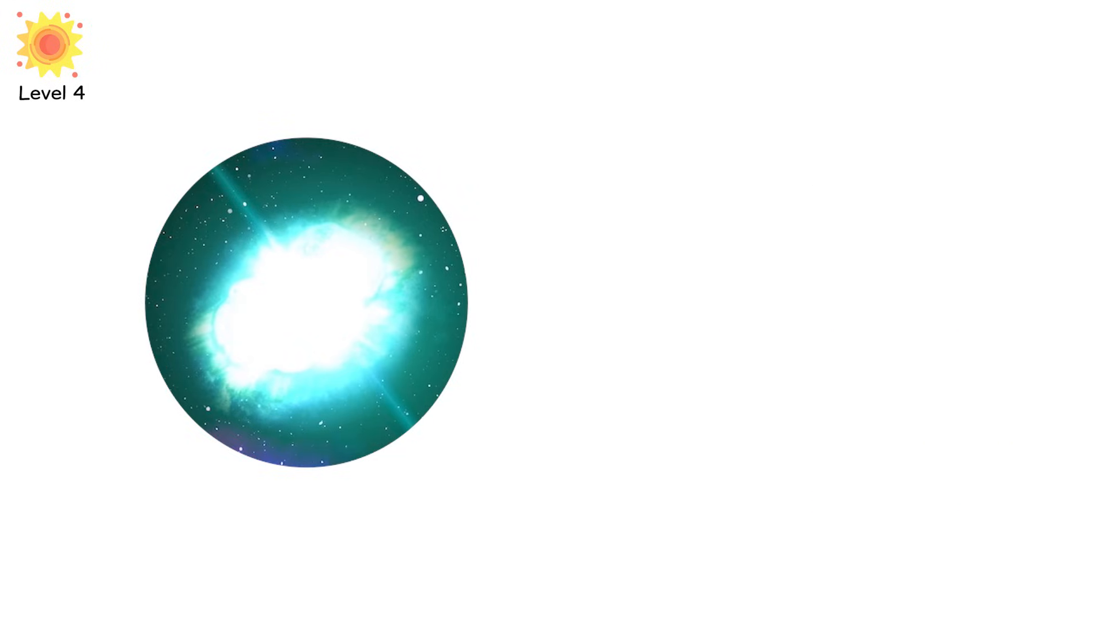
text(fue)
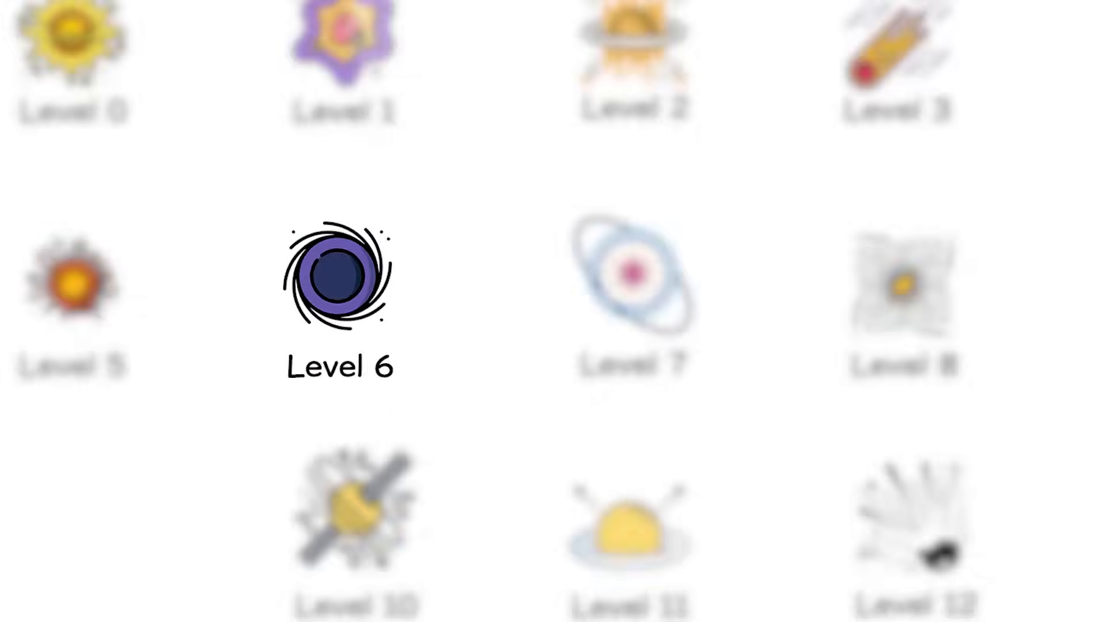
click(339, 271)
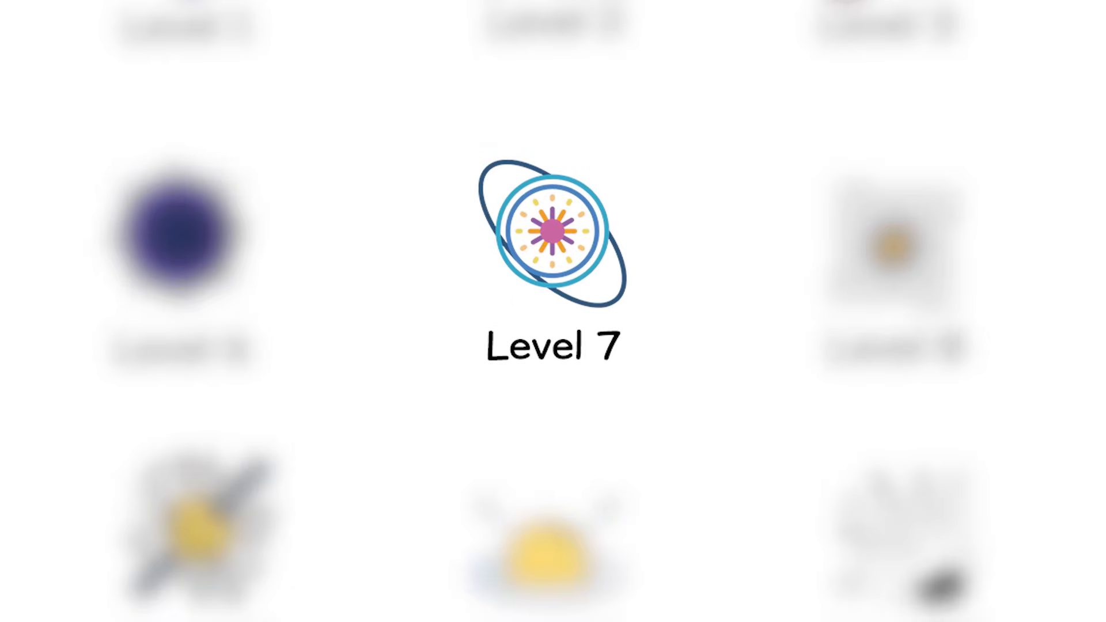
click(554, 239)
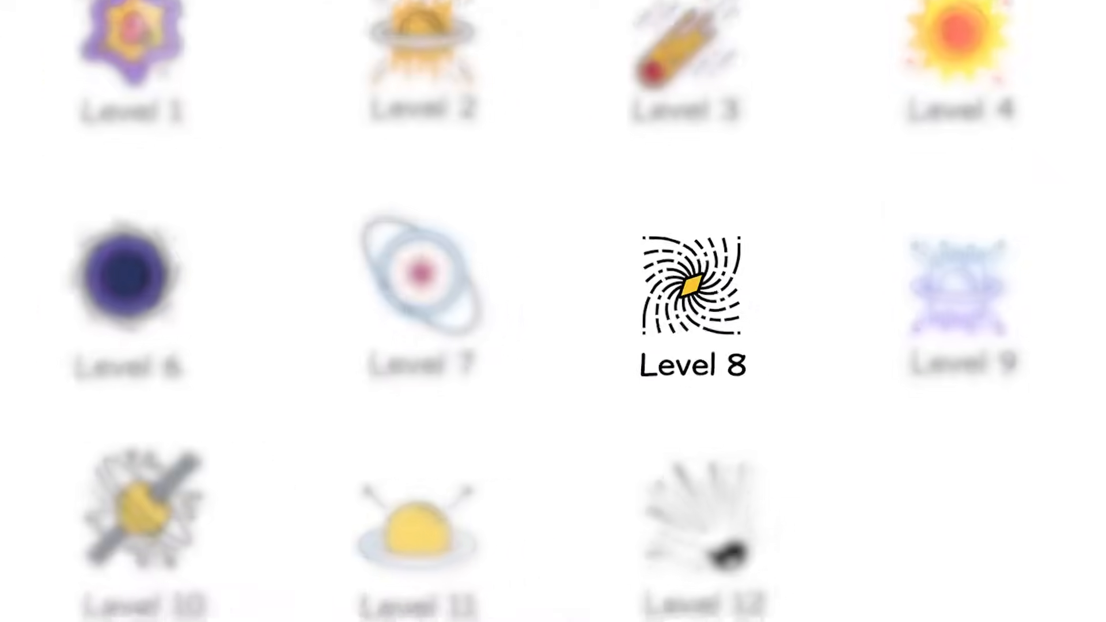
click(692, 285)
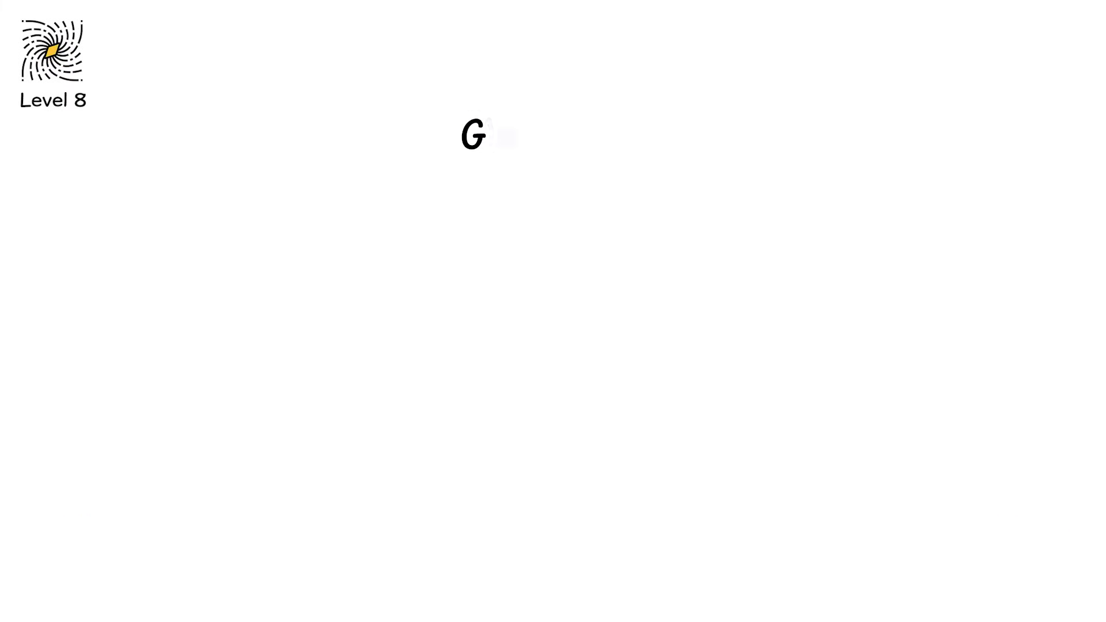
text(W170817)
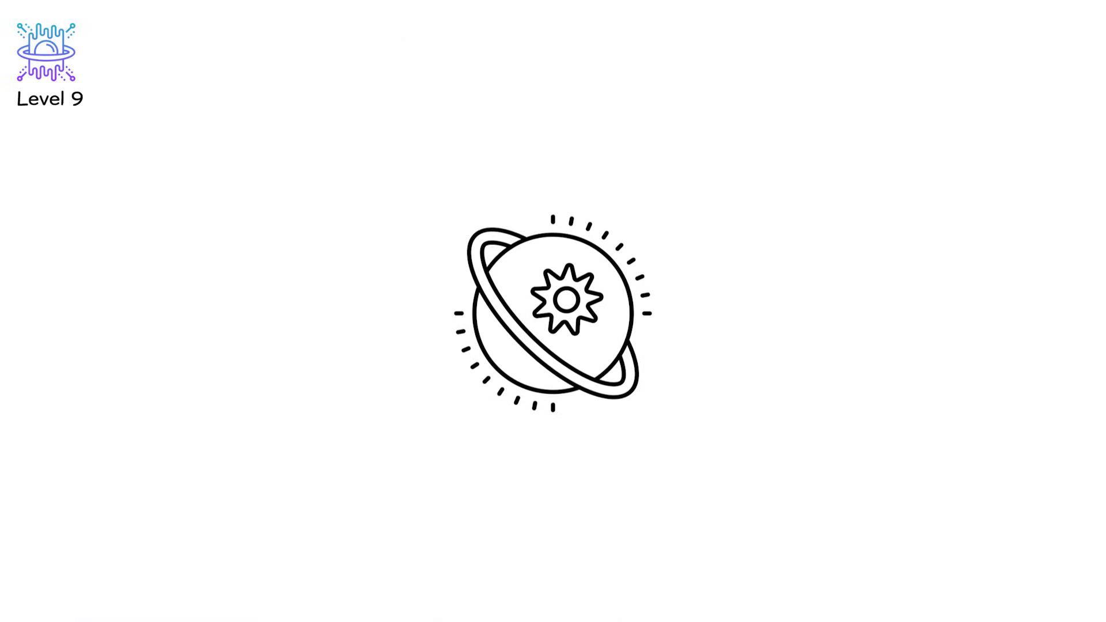
click(552, 311)
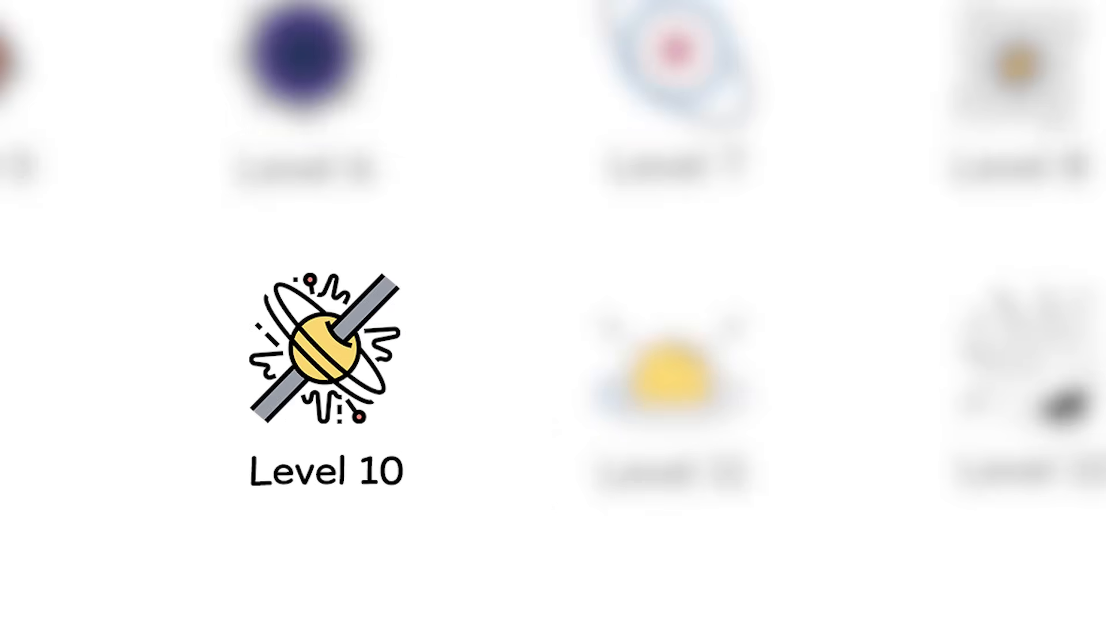
click(325, 353)
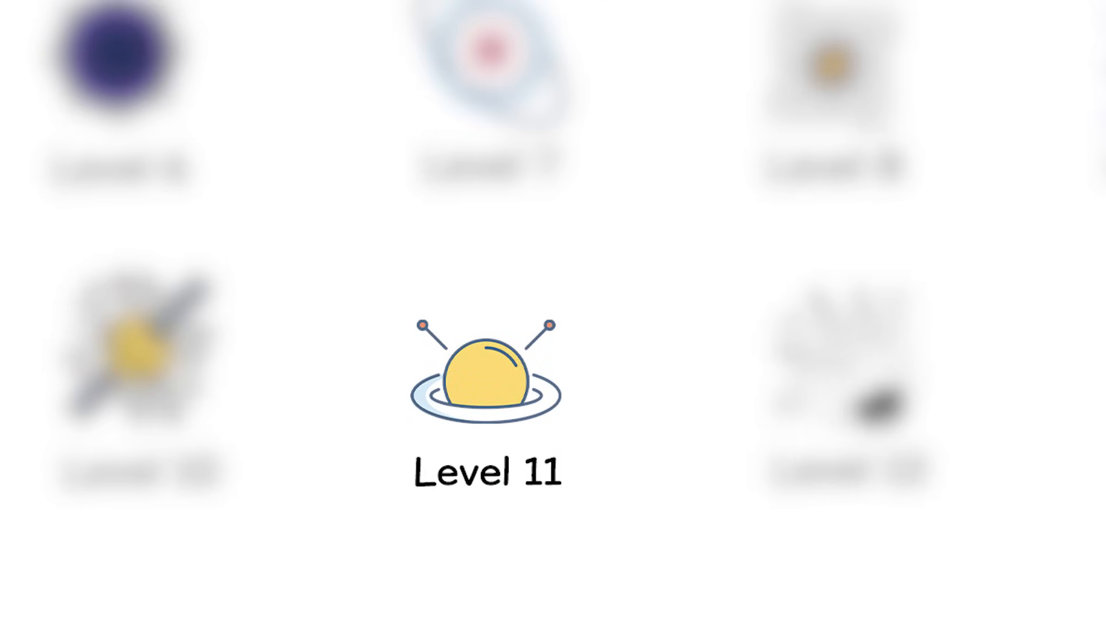
click(488, 377)
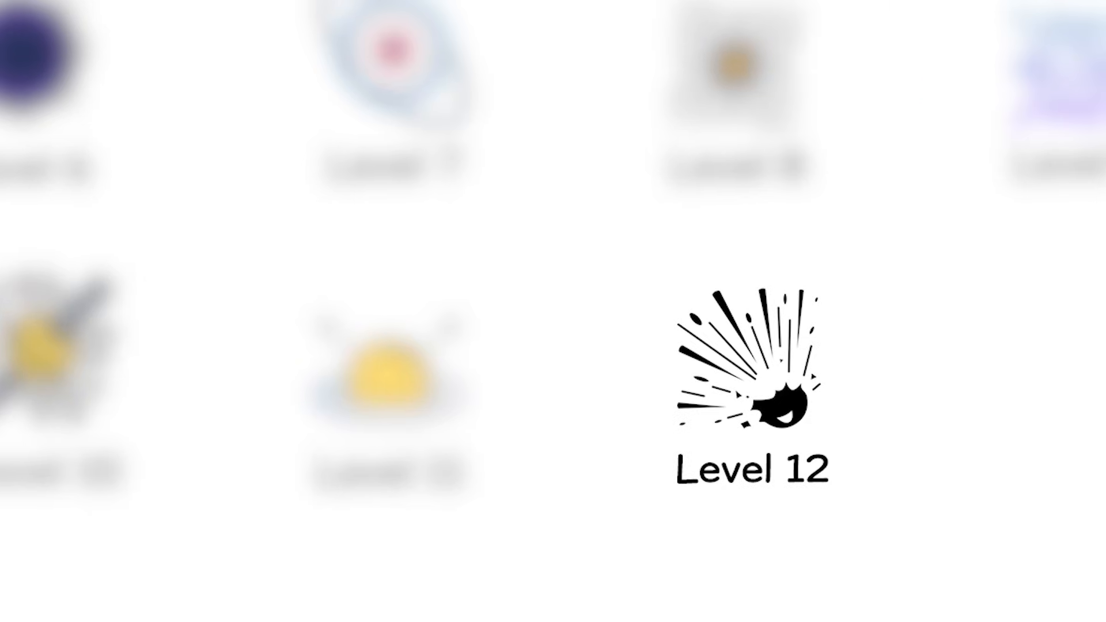
click(751, 381)
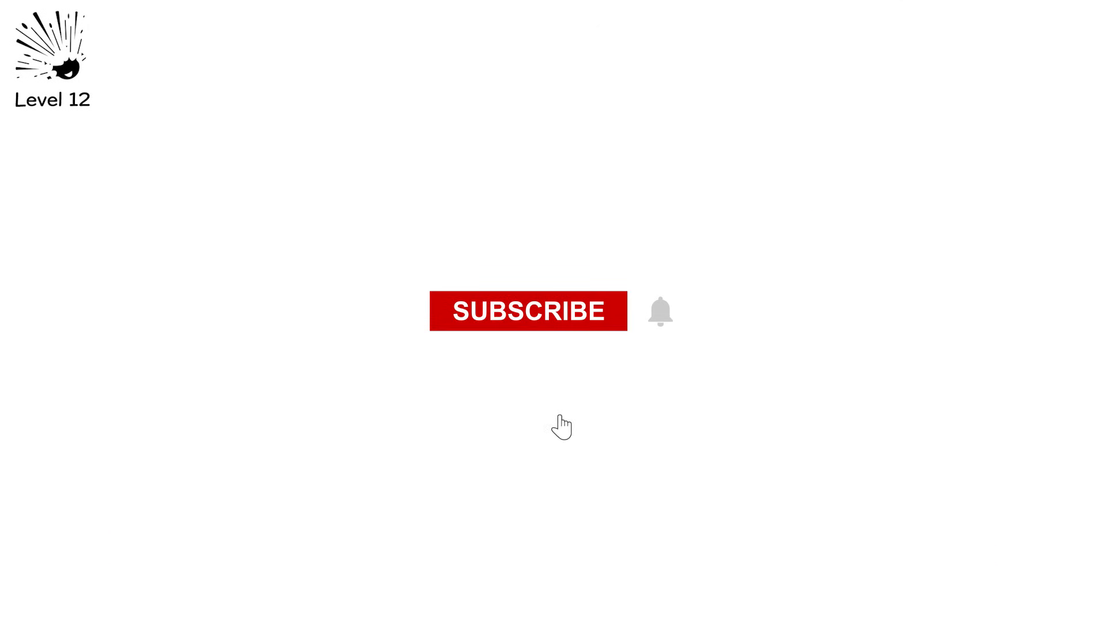
click(529, 311)
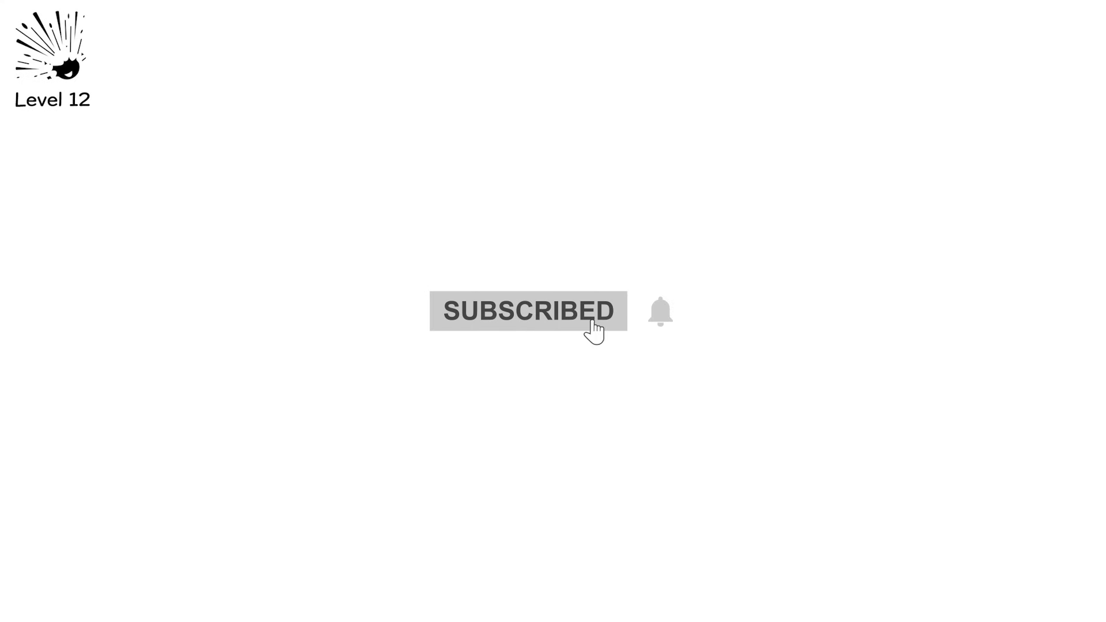